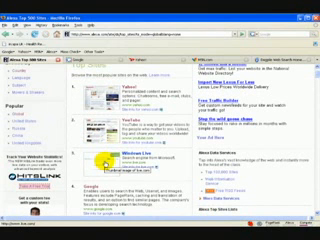
pyautogui.scroll(-3)
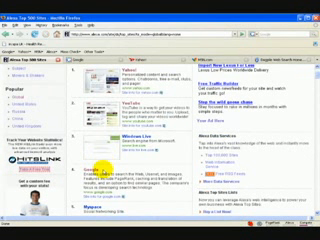
pyautogui.scroll(-3)
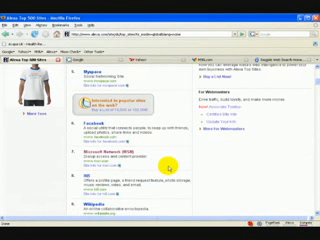
pyautogui.scroll(-3)
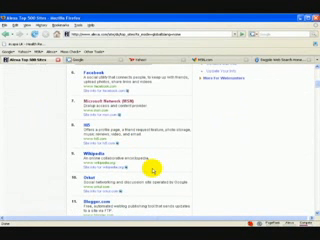
pyautogui.scroll(-3)
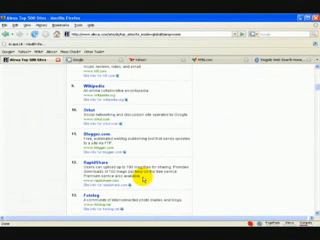
pyautogui.scroll(-3)
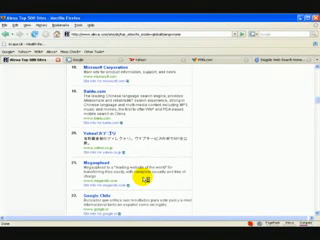
pyautogui.scroll(-3)
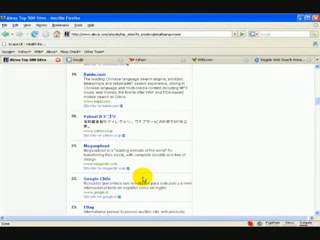
pyautogui.scroll(-3)
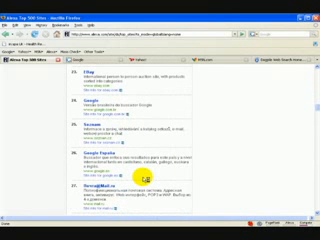
pyautogui.scroll(-3)
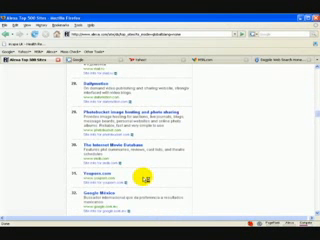
pyautogui.scroll(-3)
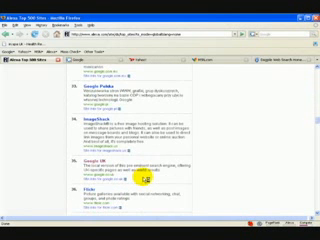
pyautogui.scroll(-3)
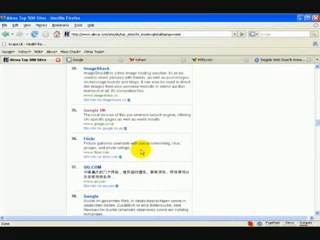
pyautogui.scroll(-3)
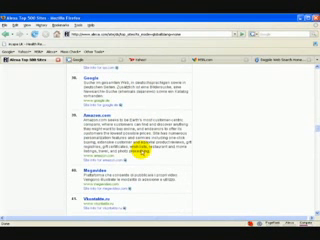
pyautogui.scroll(-3)
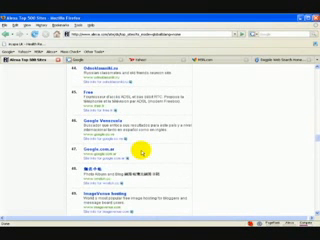
pyautogui.scroll(-3)
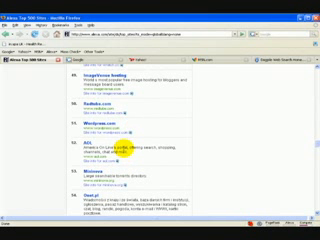
pyautogui.scroll(-3)
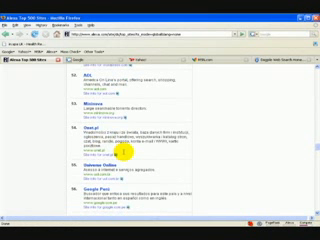
pyautogui.scroll(-3)
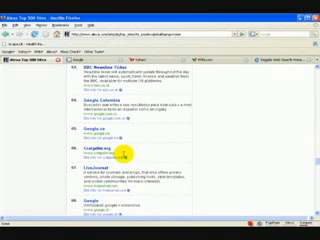
pyautogui.scroll(-3)
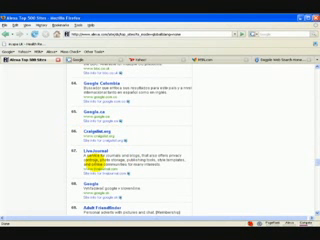
pyautogui.scroll(-3)
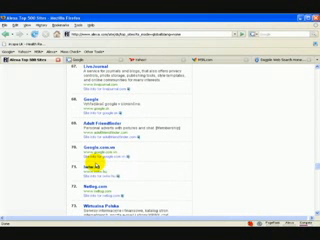
pyautogui.scroll(-3)
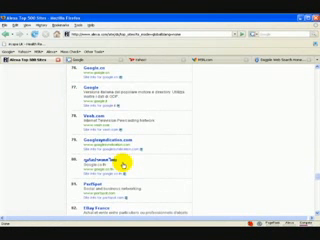
pyautogui.scroll(-3)
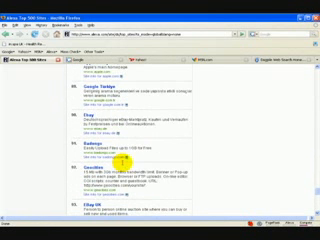
pyautogui.scroll(-3)
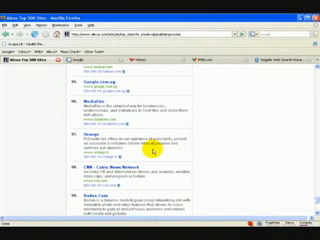
pyautogui.scroll(-3)
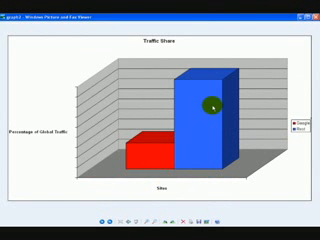
pyautogui.moveTo(202, 126)
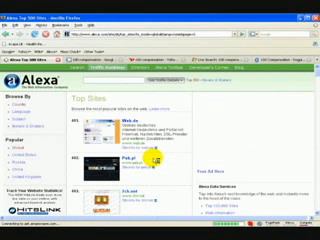
pyautogui.scroll(-3)
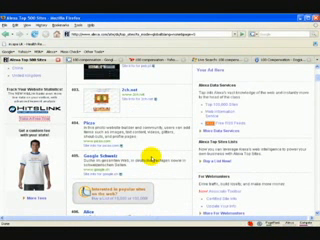
pyautogui.scroll(-3)
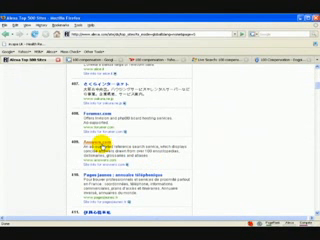
pyautogui.scroll(-3)
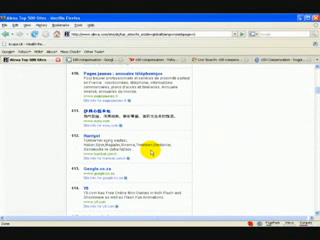
pyautogui.scroll(-3)
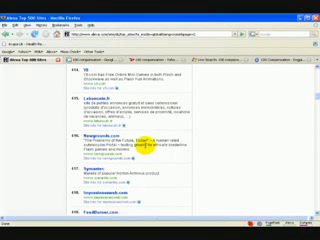
pyautogui.scroll(-3)
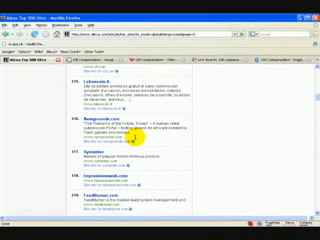
pyautogui.scroll(-3)
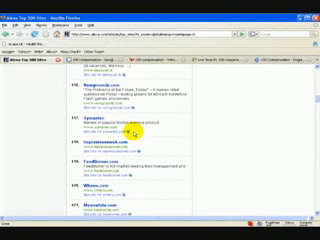